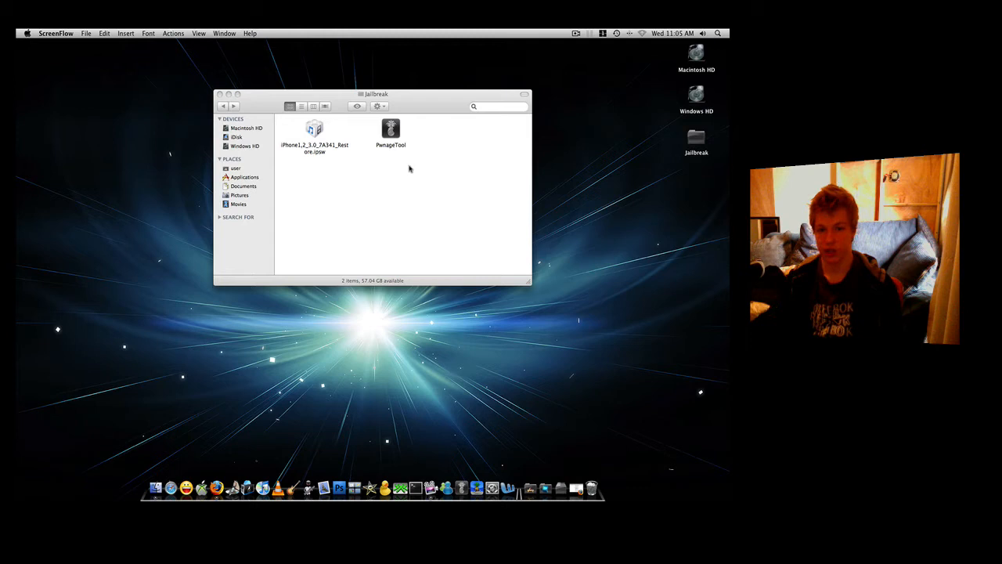
Launch PwnageTool and dismiss its copyright warning
{"action": "left_click", "coordinate": [391, 130]}
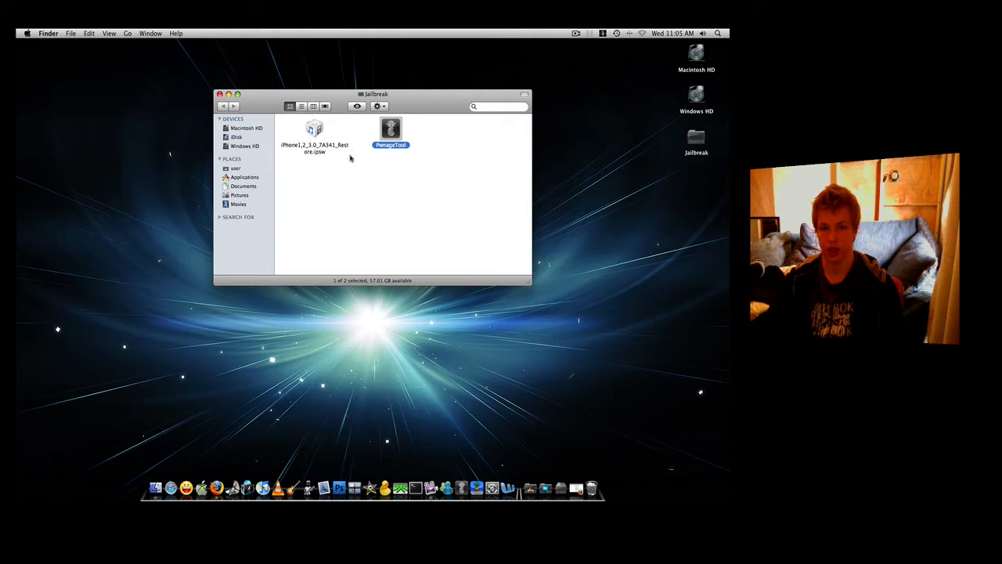
{"action": "left_click", "coordinate": [314, 129]}
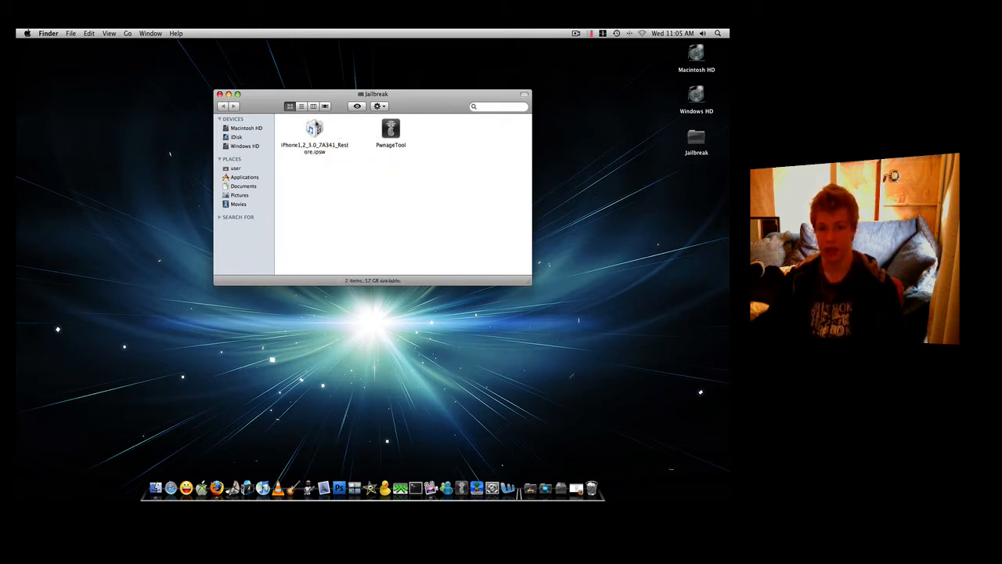
{"action": "left_click", "coordinate": [391, 129]}
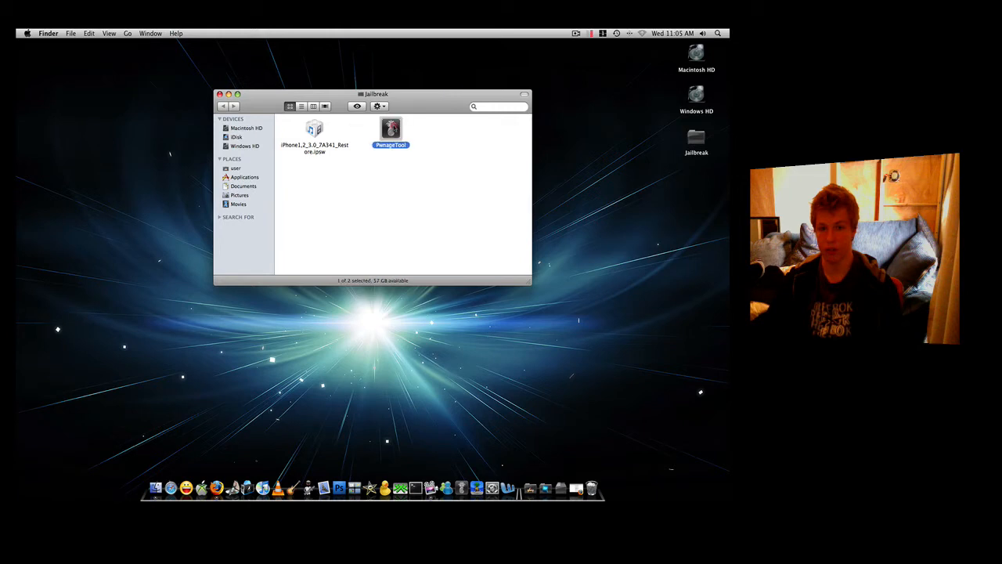
{"action": "double_click", "coordinate": [390, 129]}
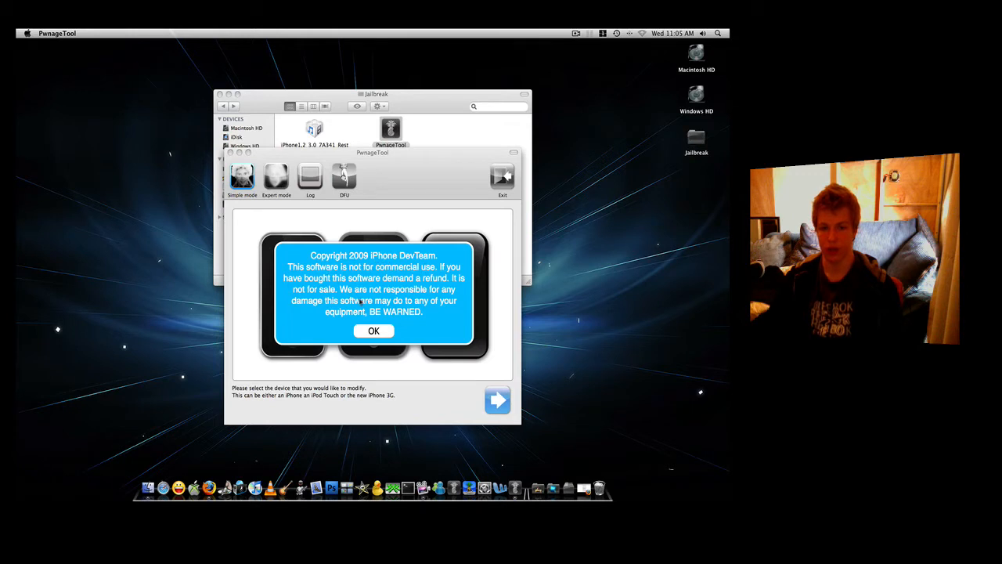
{"action": "left_click", "coordinate": [373, 330]}
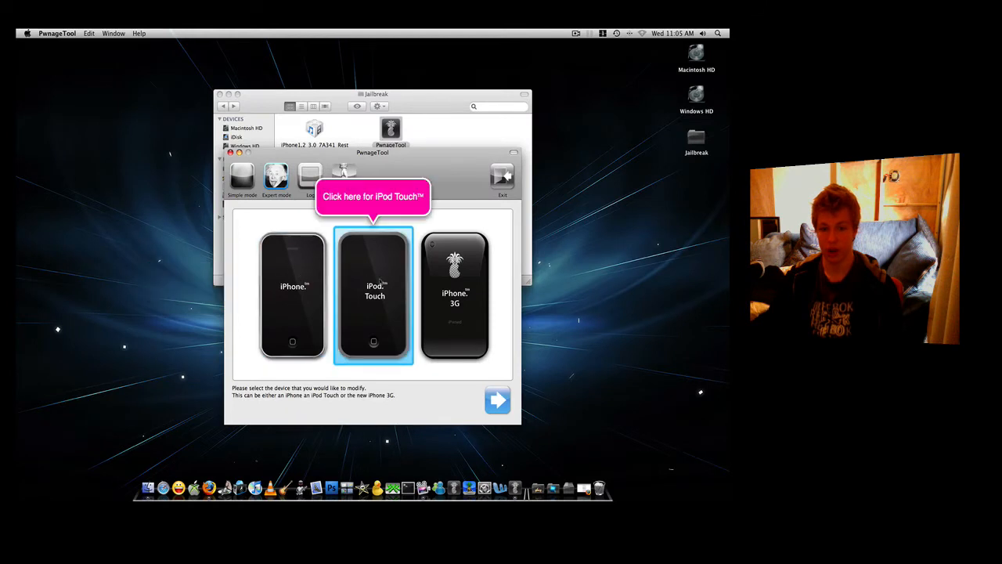
Select the iPhone 3G as the device to modify and proceed
{"action": "left_click", "coordinate": [455, 295]}
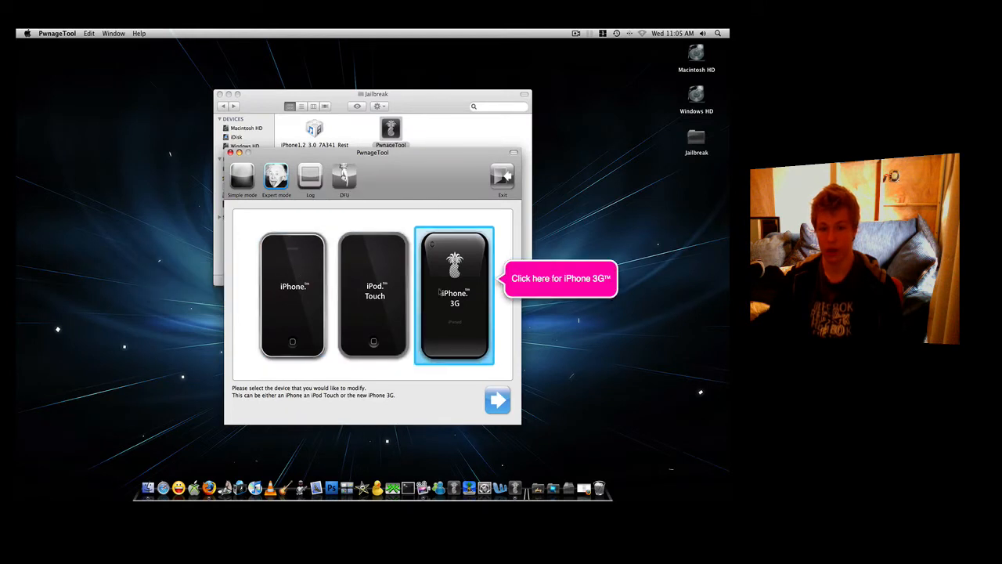
{"action": "left_click", "coordinate": [373, 295]}
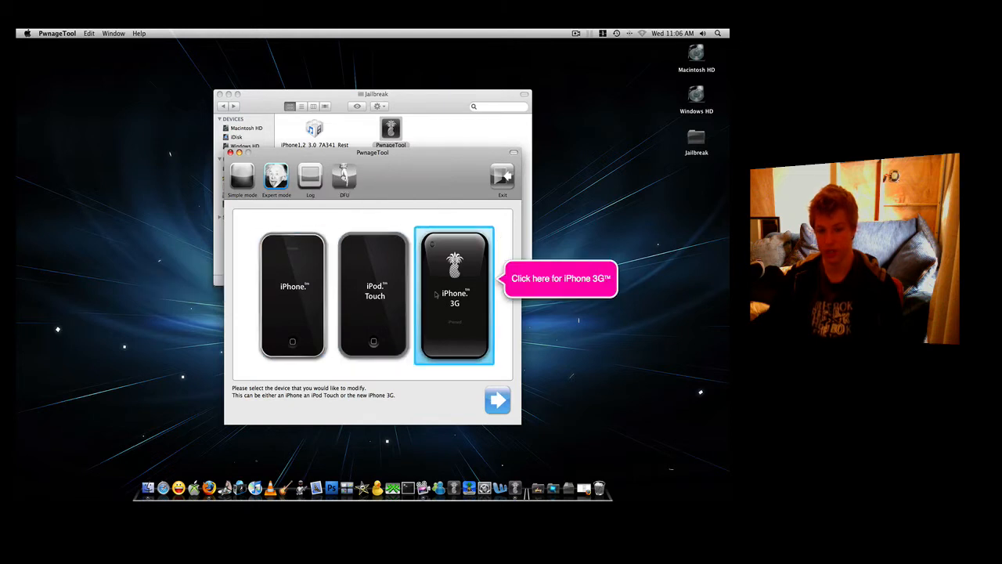
{"action": "left_click", "coordinate": [455, 296]}
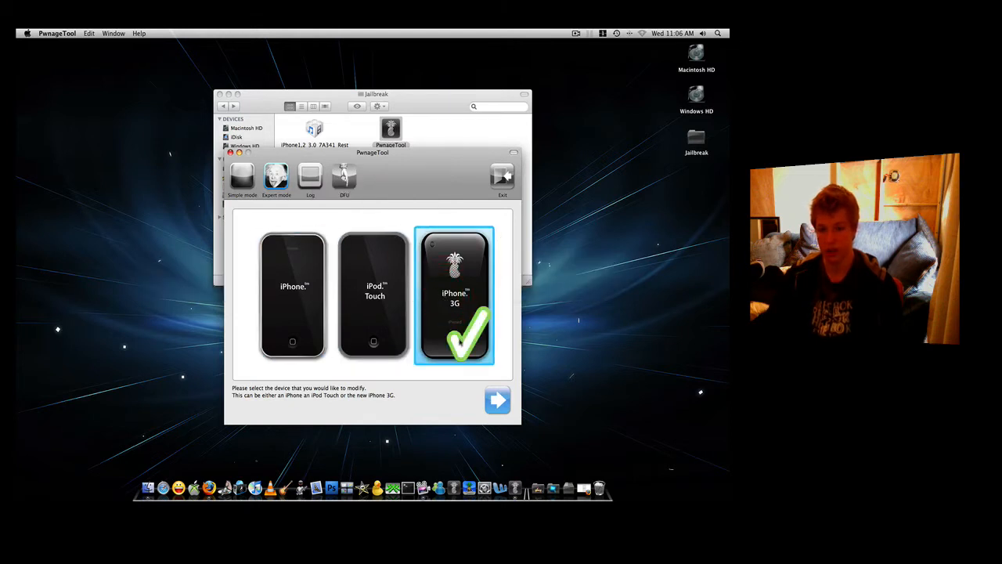
{"action": "left_click", "coordinate": [497, 400]}
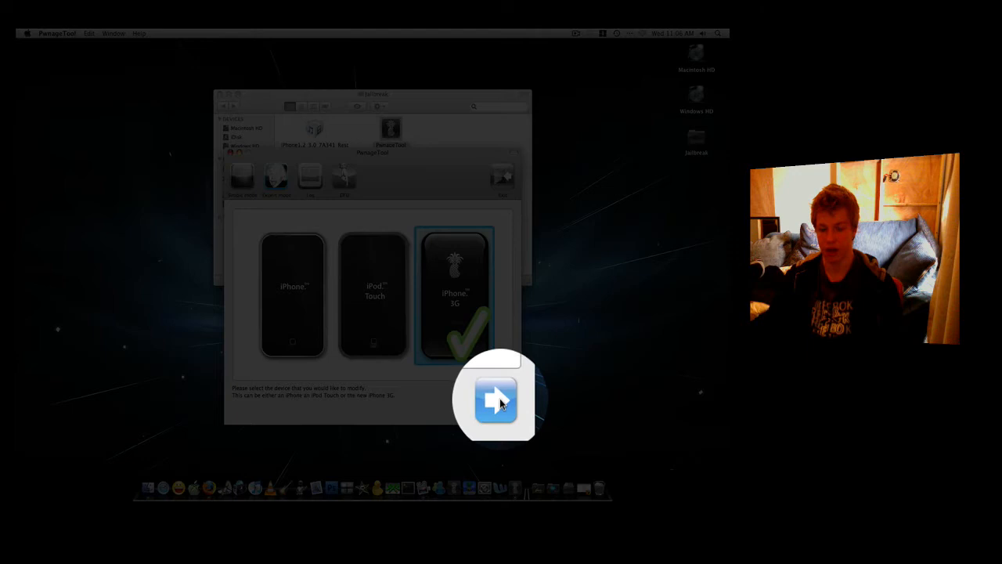
Choose the iPhone1,2_3.0_7A341 firmware bundle and continue to customization
{"action": "left_click", "coordinate": [495, 399]}
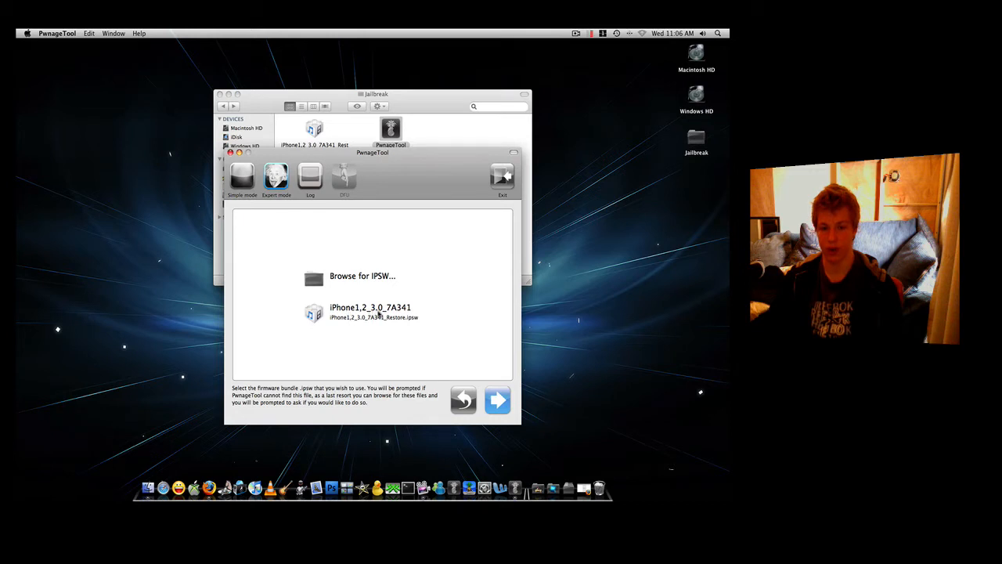
{"action": "left_click", "coordinate": [369, 311]}
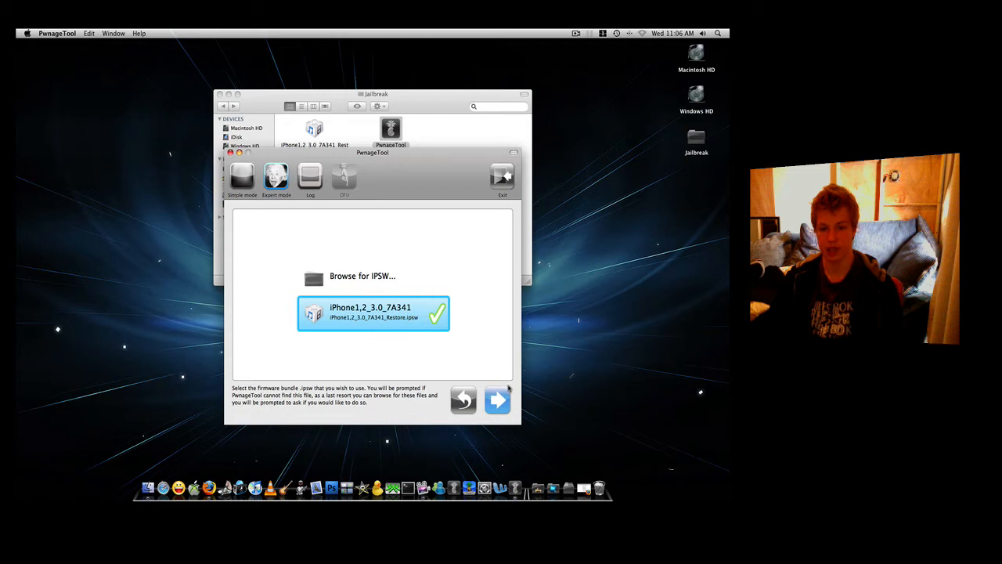
{"action": "left_click", "coordinate": [497, 400]}
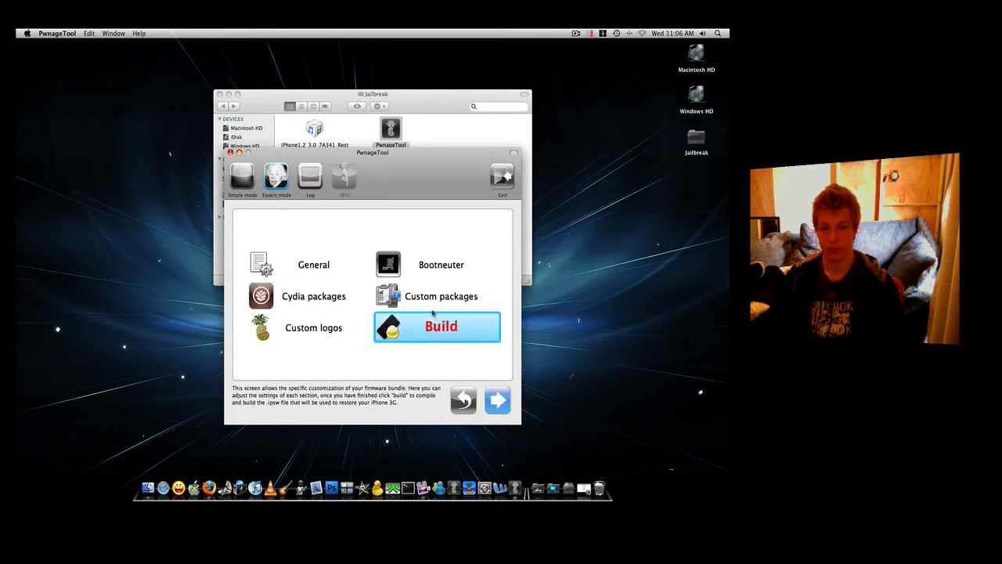
Turn off phone activation in General settings and move to the Bootneuter settings
{"action": "left_click", "coordinate": [313, 263]}
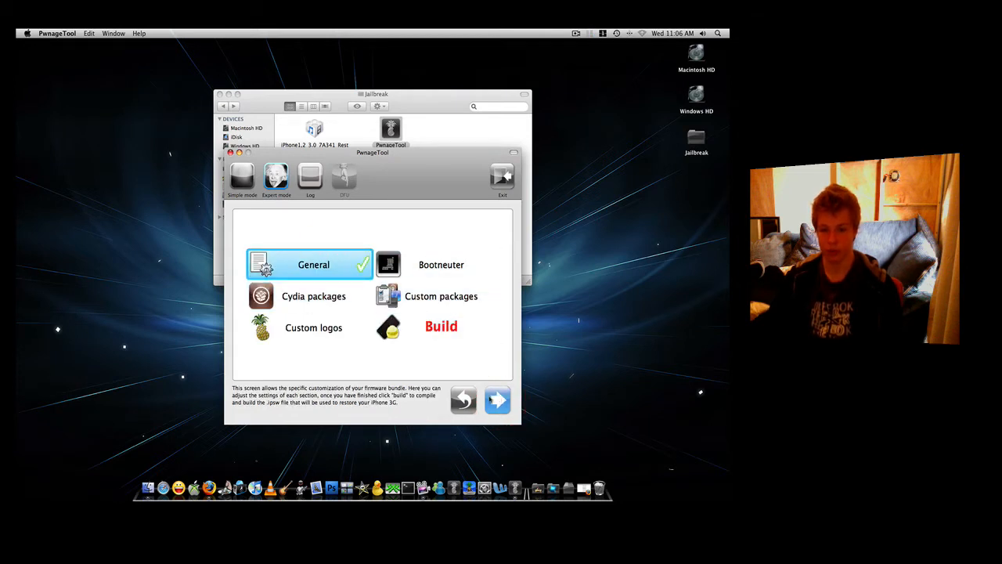
{"action": "left_click", "coordinate": [313, 264]}
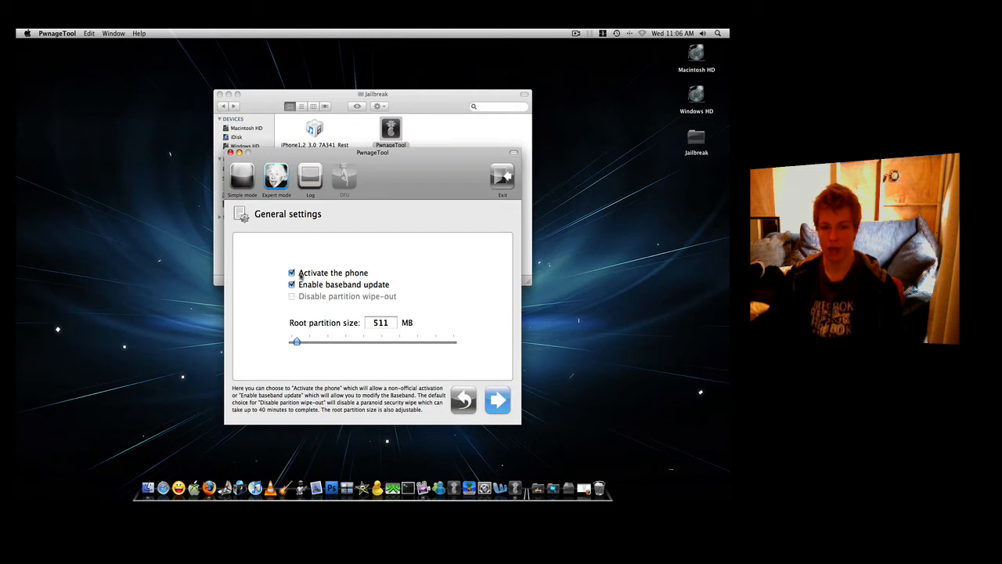
{"action": "left_click", "coordinate": [292, 272]}
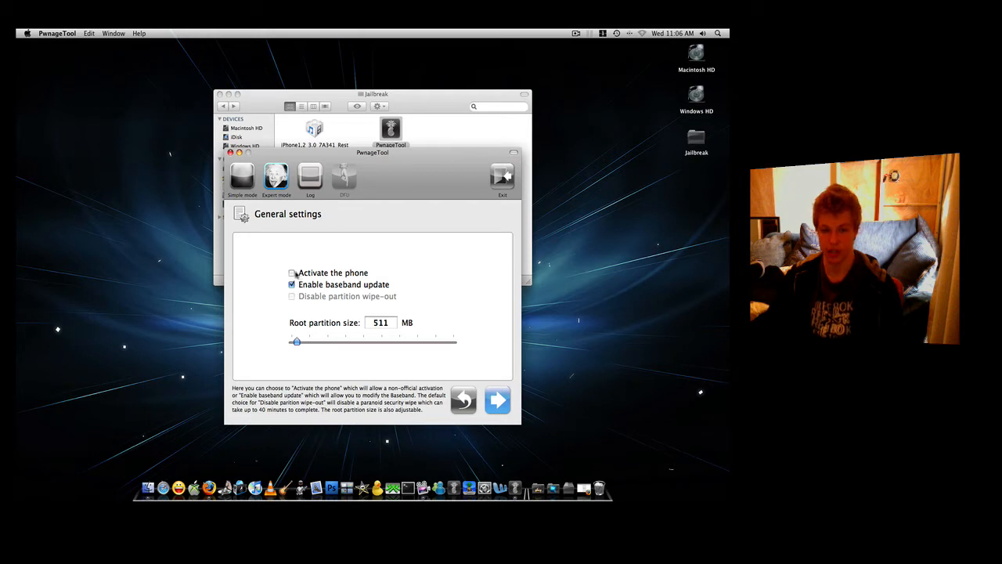
{"action": "left_click", "coordinate": [292, 273]}
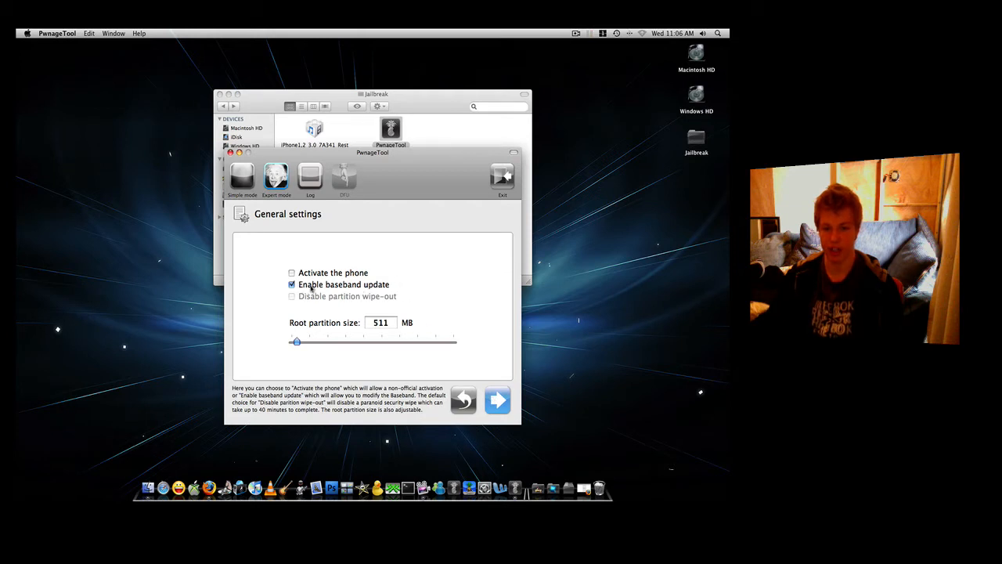
{"action": "left_click", "coordinate": [497, 400]}
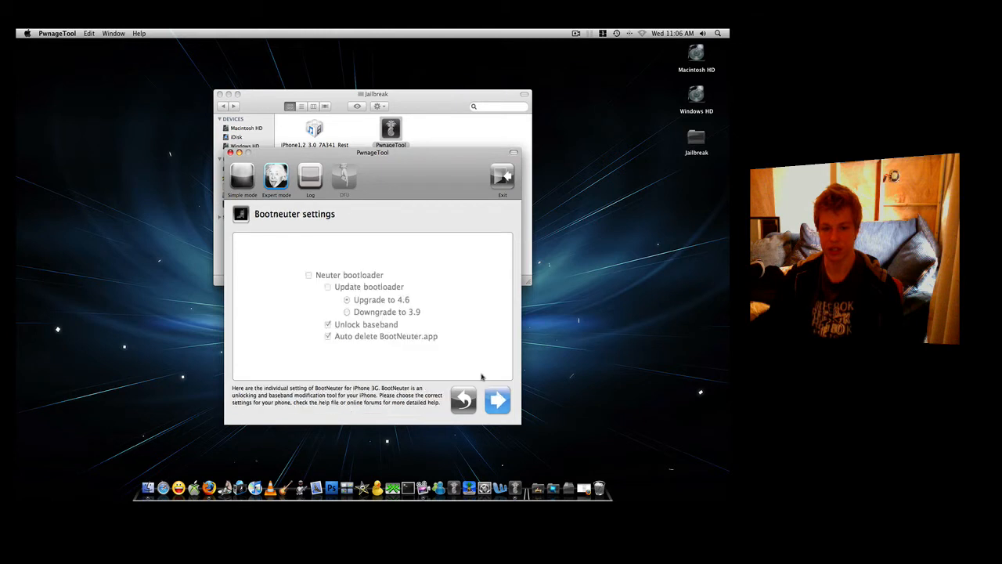
{"action": "mouse_move", "coordinate": [348, 241]}
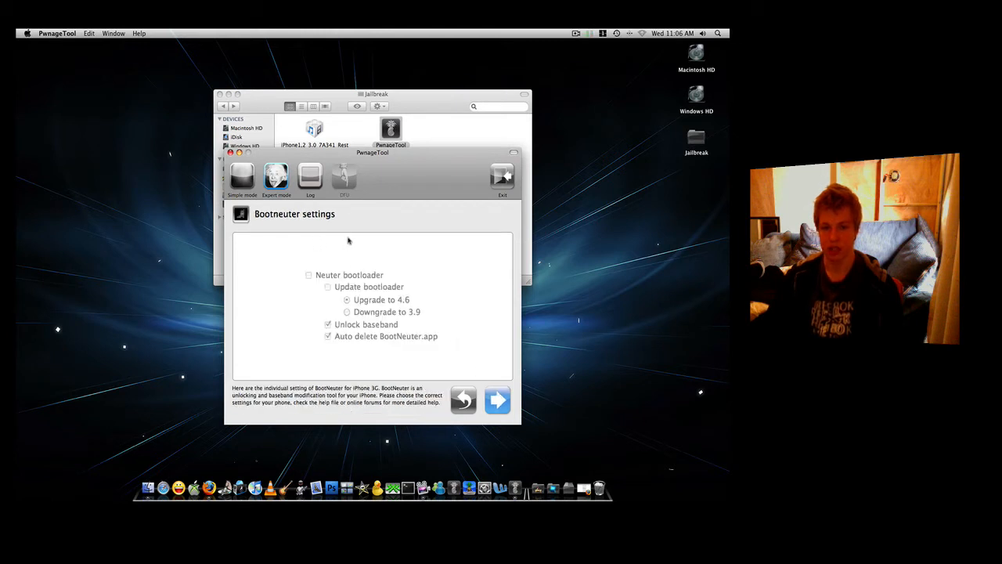
{"action": "mouse_move", "coordinate": [438, 321]}
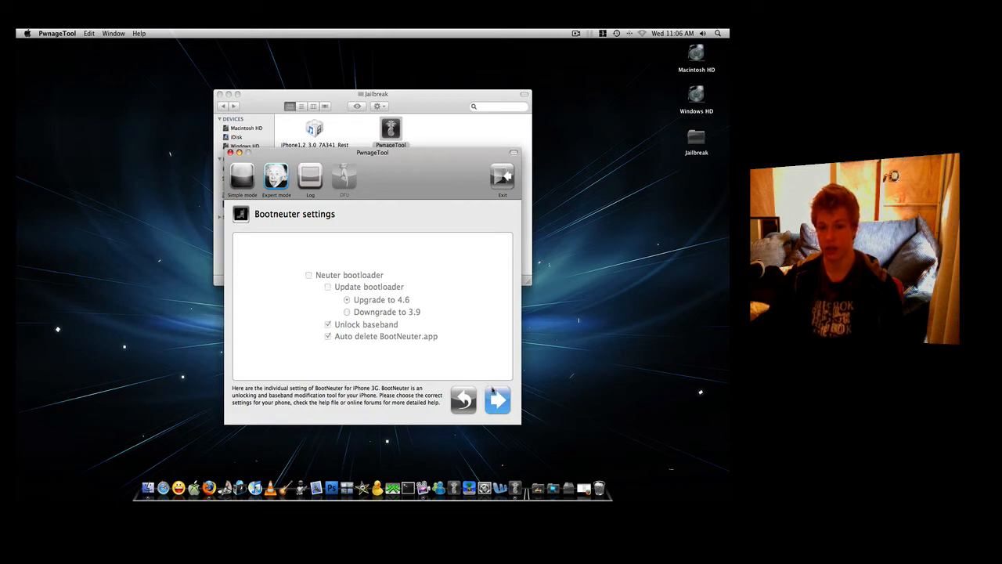
{"action": "mouse_move", "coordinate": [460, 363]}
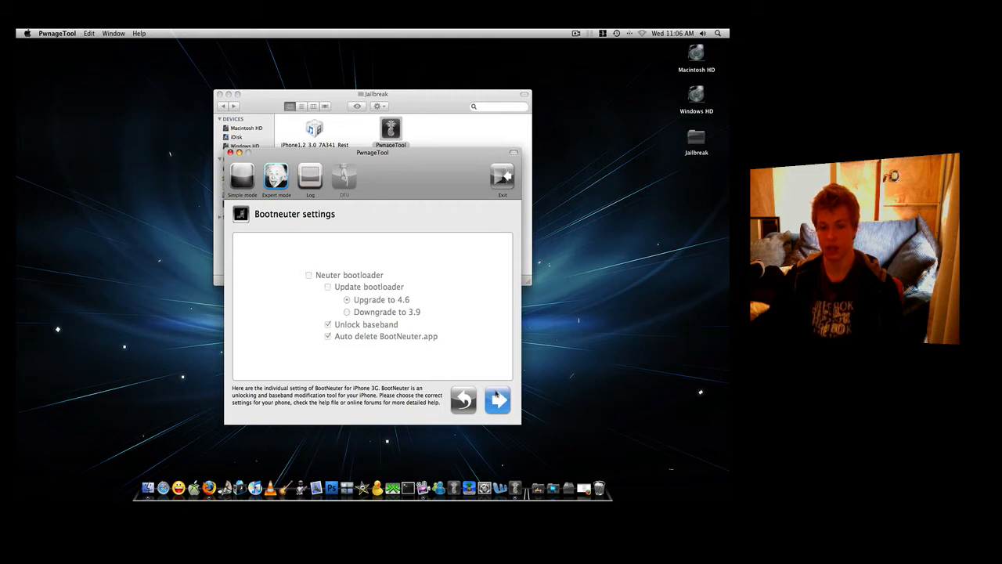
Keep default Cydia and custom packages, uncheck Recovery logo, and return to the overview
{"action": "left_click", "coordinate": [497, 400]}
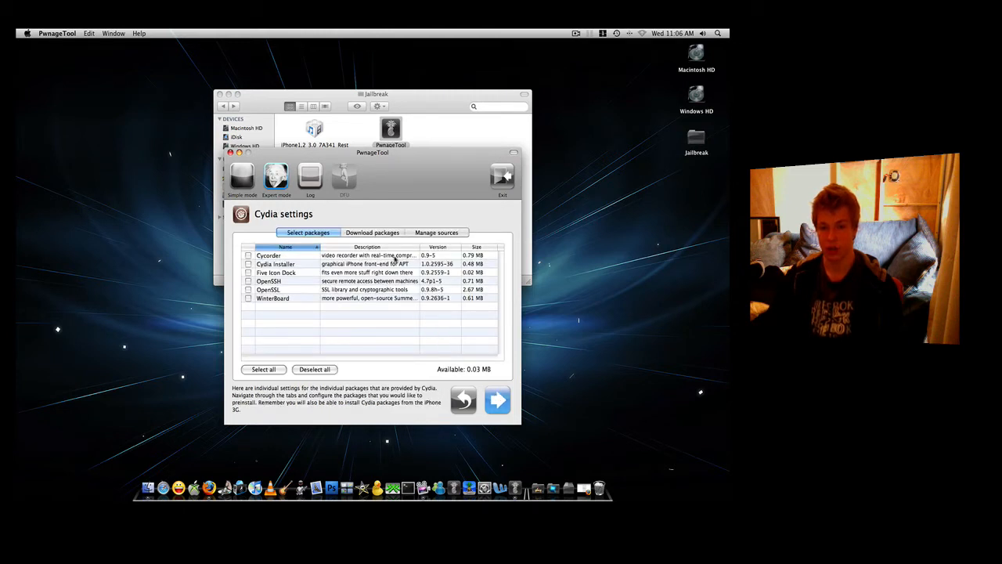
{"action": "left_click", "coordinate": [497, 400]}
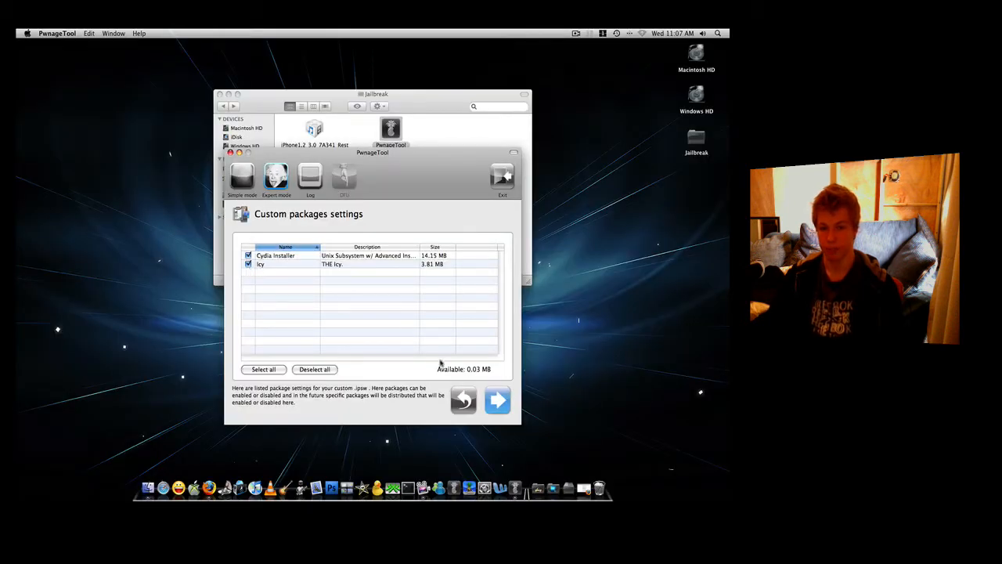
{"action": "left_click", "coordinate": [497, 400]}
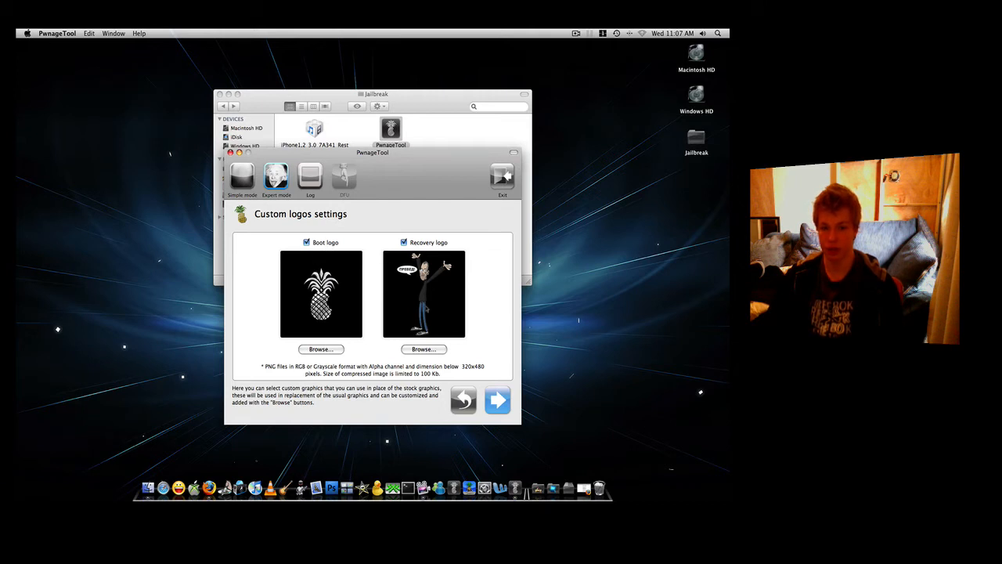
{"action": "left_click", "coordinate": [404, 242]}
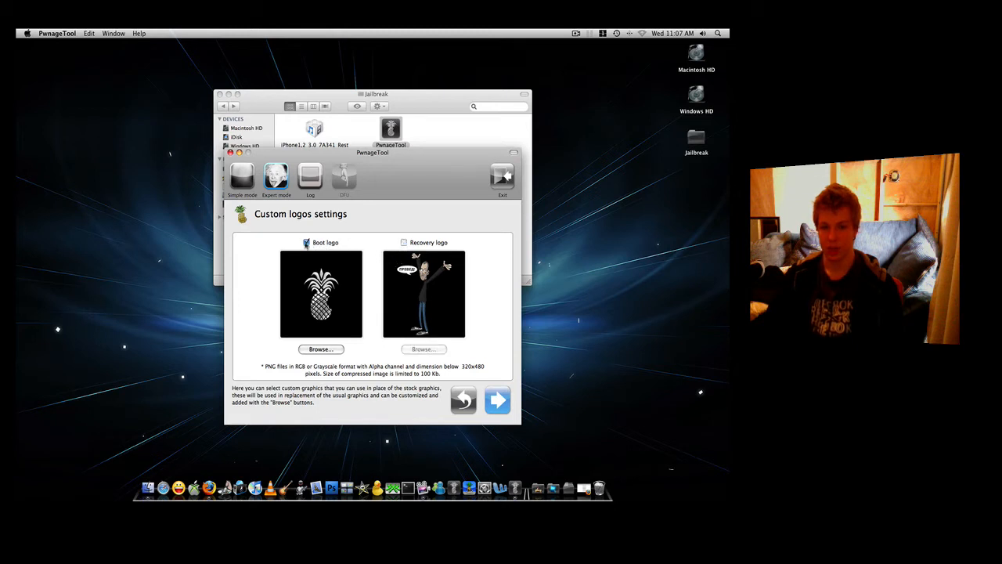
{"action": "left_click", "coordinate": [306, 242]}
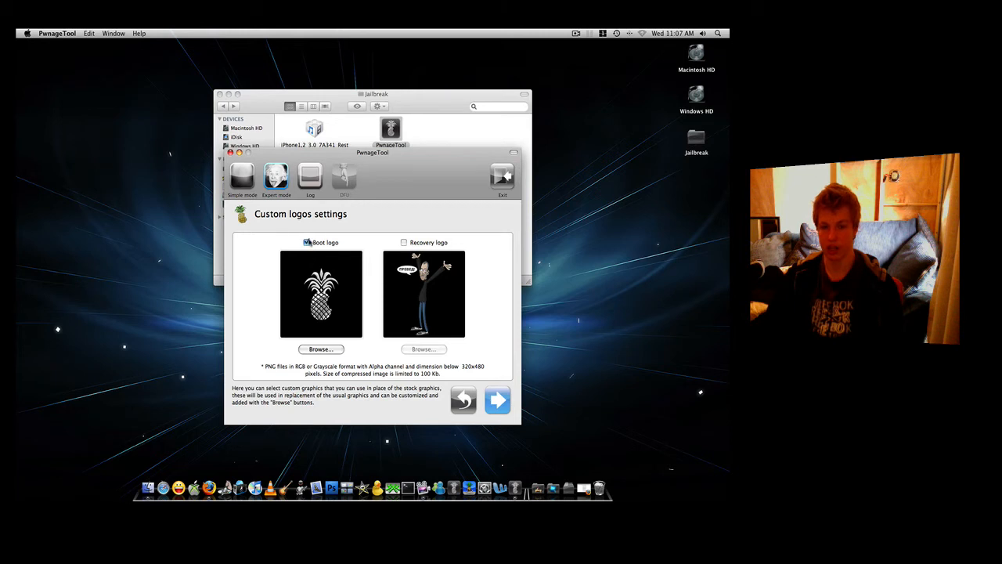
{"action": "left_click", "coordinate": [306, 242]}
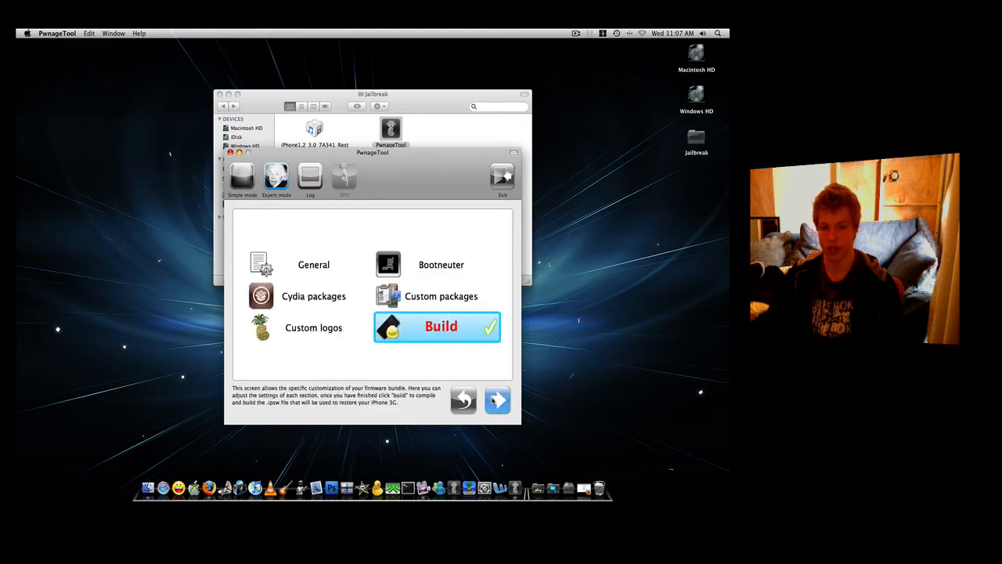
Build the custom firmware and save it to the Desktop under its default name
{"action": "left_click", "coordinate": [436, 326]}
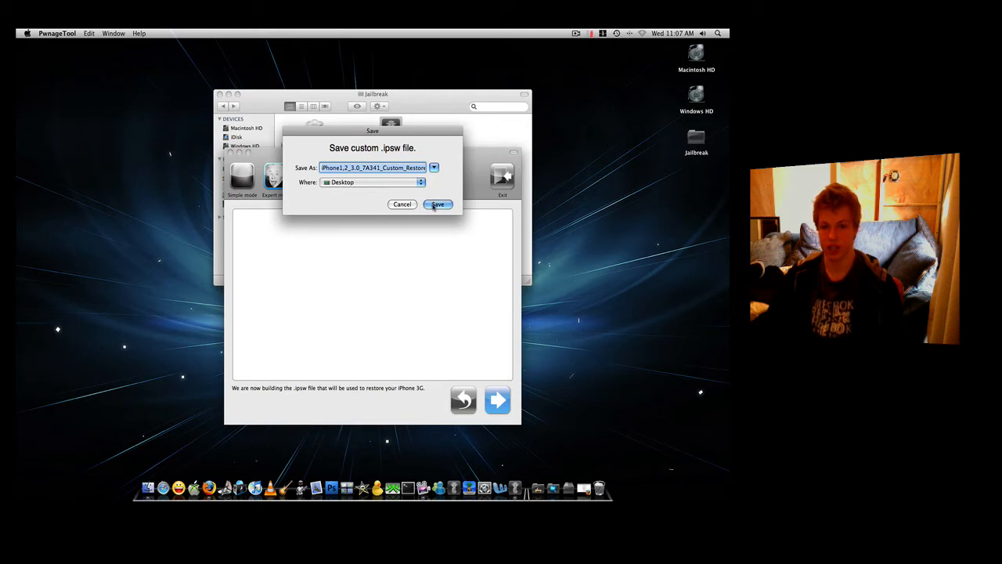
{"action": "left_click", "coordinate": [438, 204]}
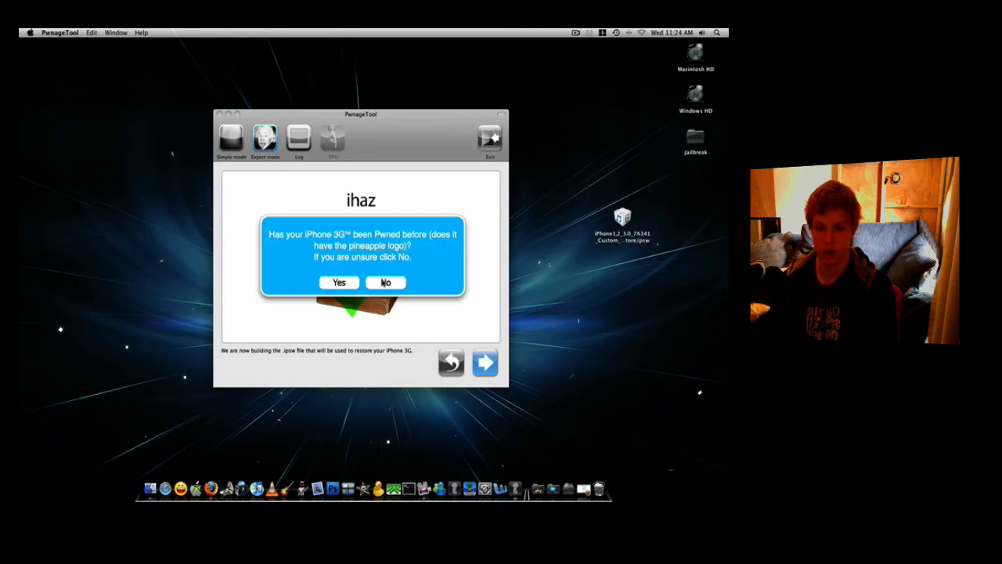
Answer No to 'Has your iPhone been Pwned before' and follow the DFU steps
{"action": "left_click", "coordinate": [385, 282]}
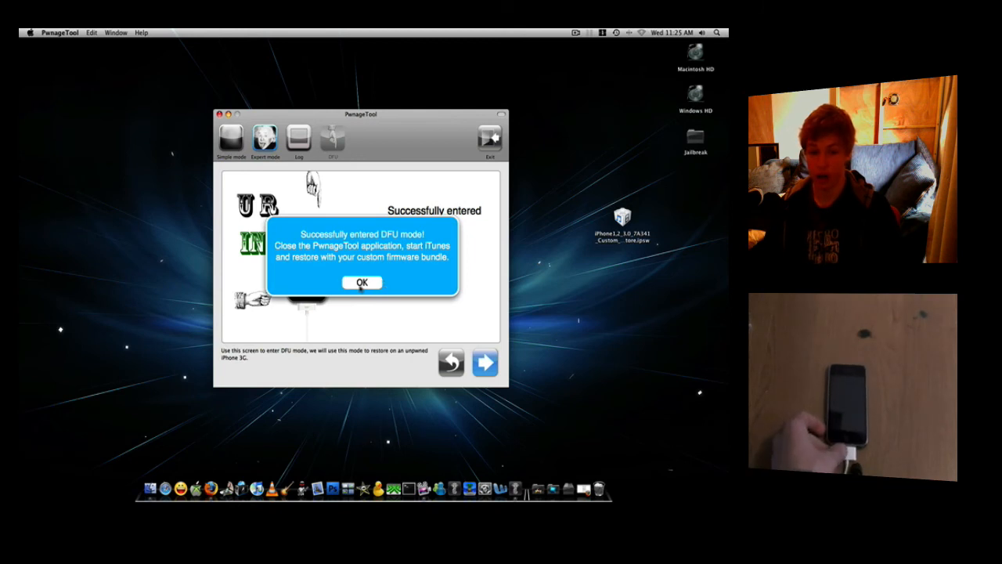
Dismiss the DFU and recovery alerts, then restore from the custom Desktop .ipsw in iTunes
{"action": "left_click", "coordinate": [362, 282]}
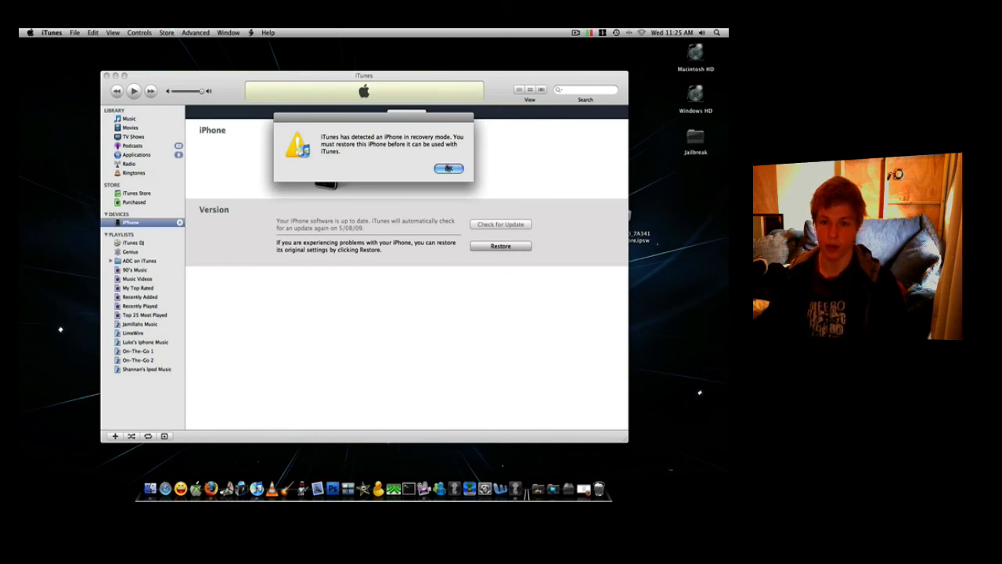
{"action": "left_click", "coordinate": [448, 168]}
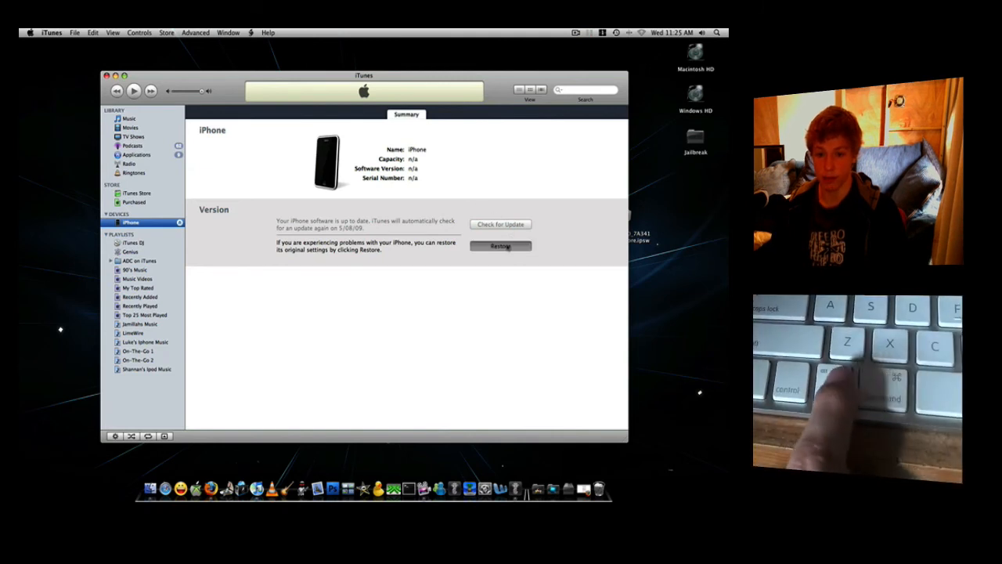
{"action": "left_click", "coordinate": [500, 246]}
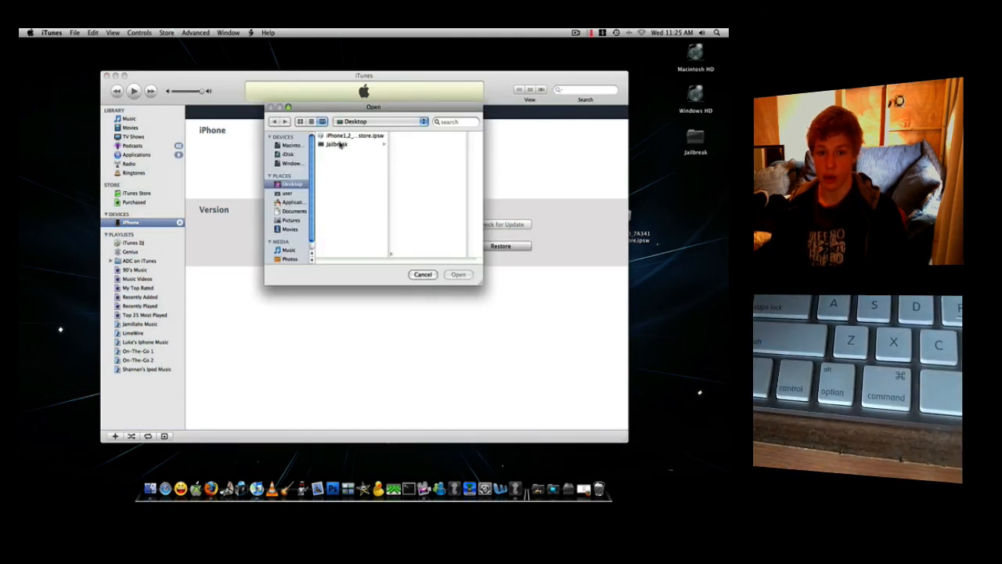
{"action": "left_click", "coordinate": [355, 135]}
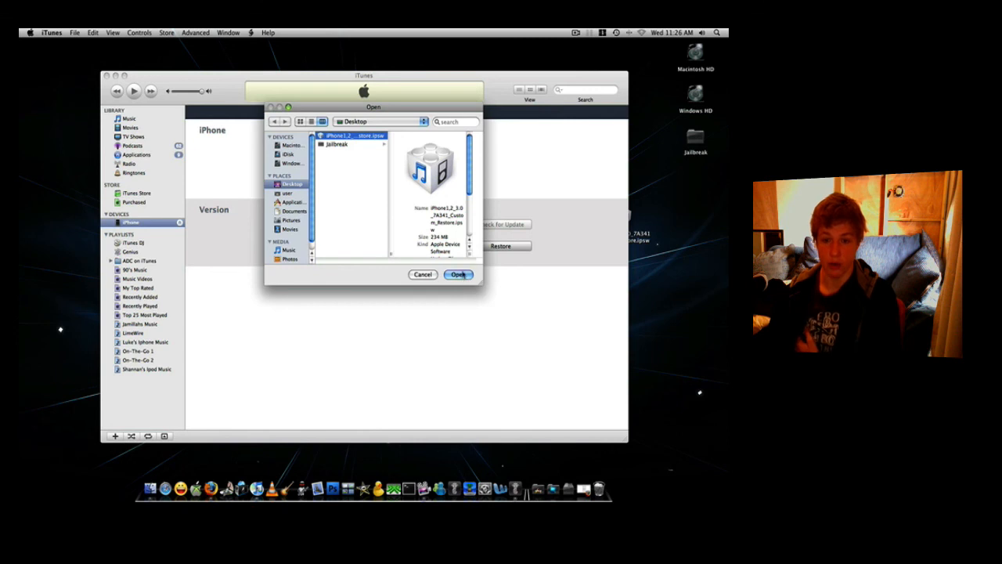
{"action": "left_click", "coordinate": [458, 274]}
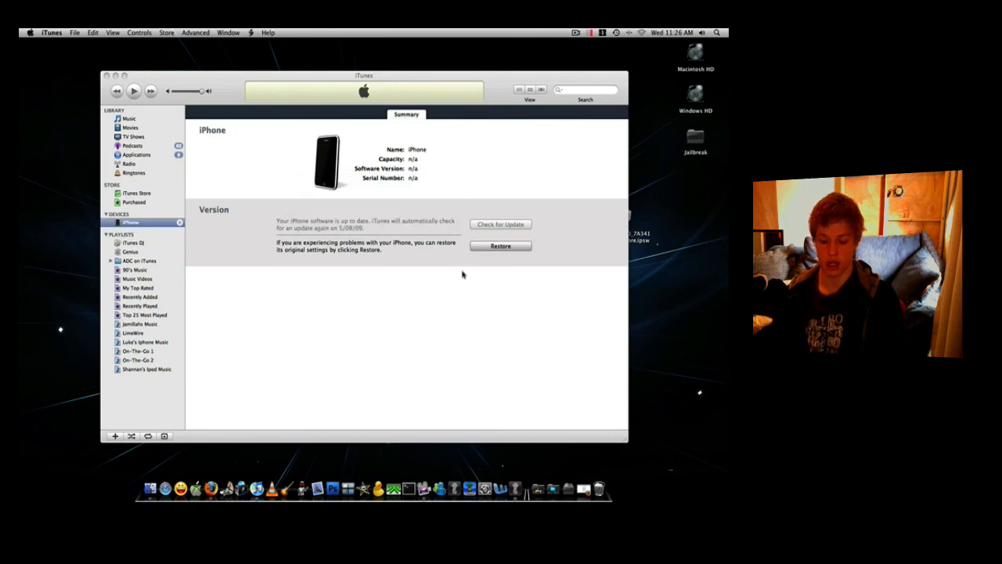
{"action": "left_click", "coordinate": [500, 246]}
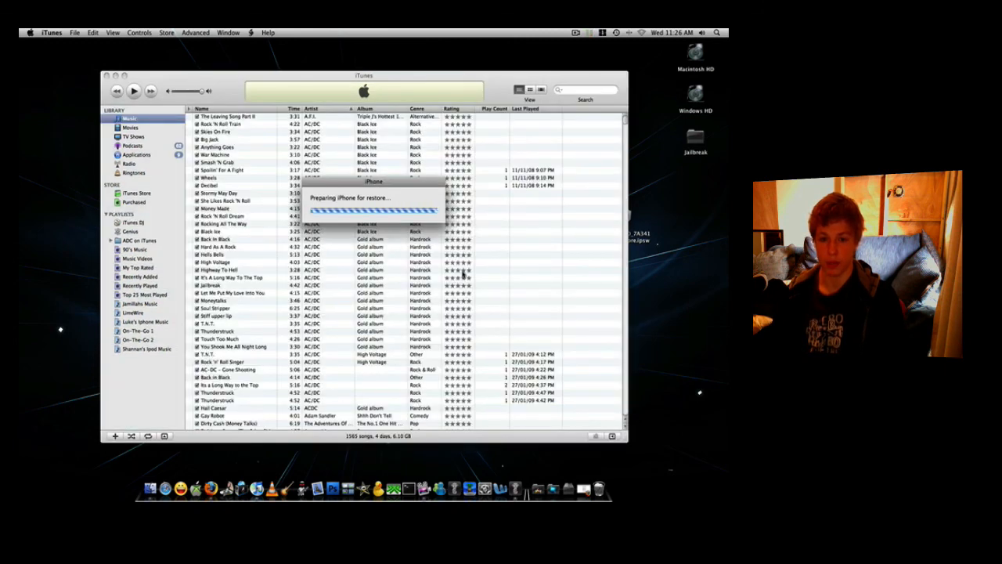